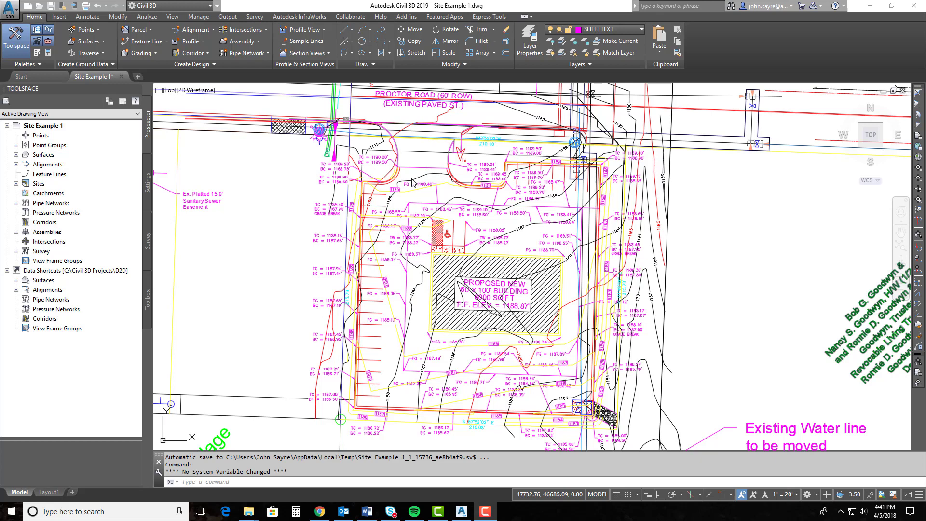
mouse_move(437, 375)
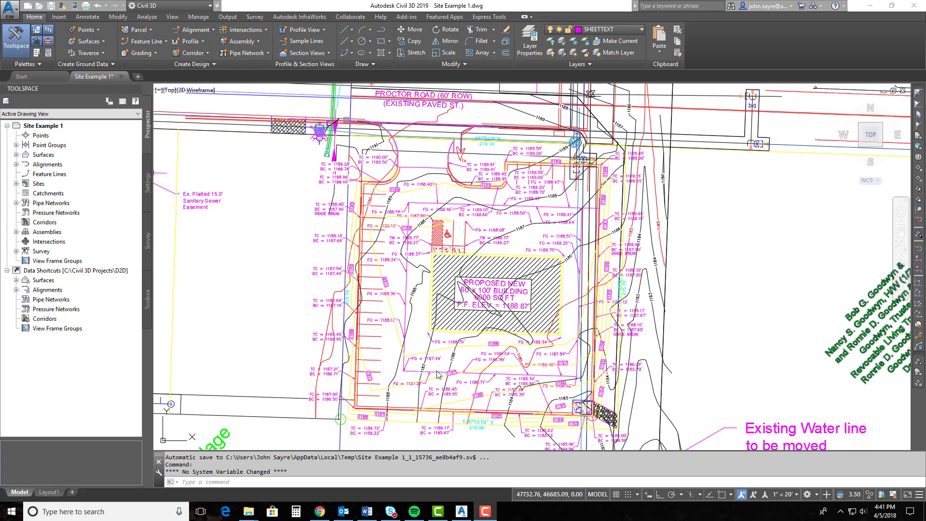
mouse_move(389, 245)
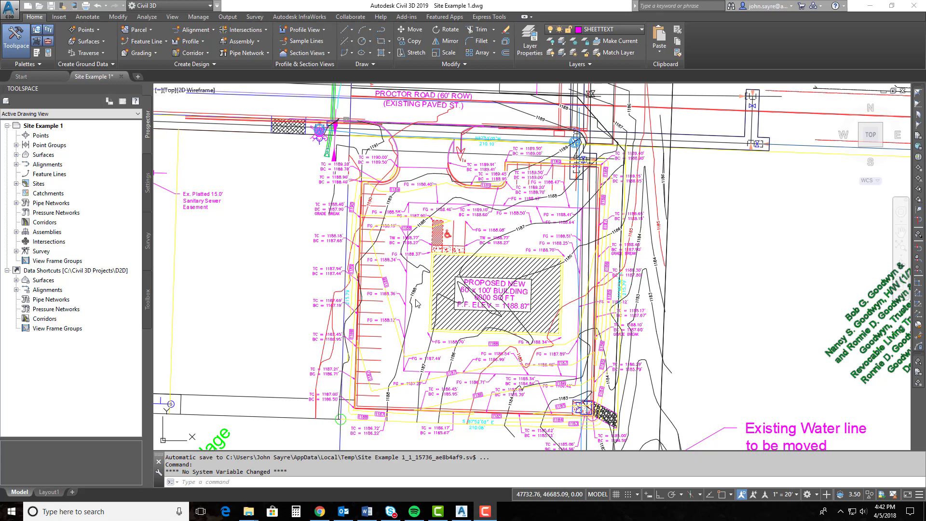
Step: Start DWG Compare from the Collaborate ribbon with Site Example 1 as the first drawing
click(349, 16)
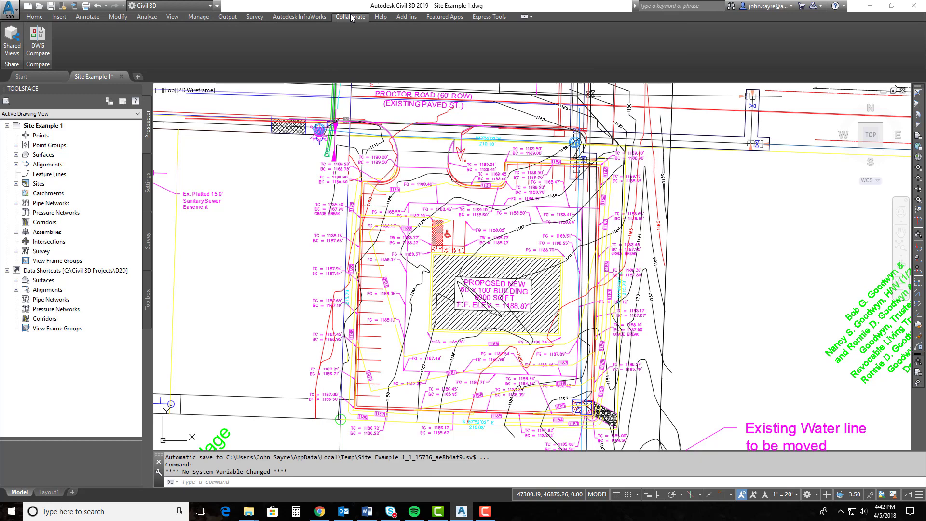
click(38, 42)
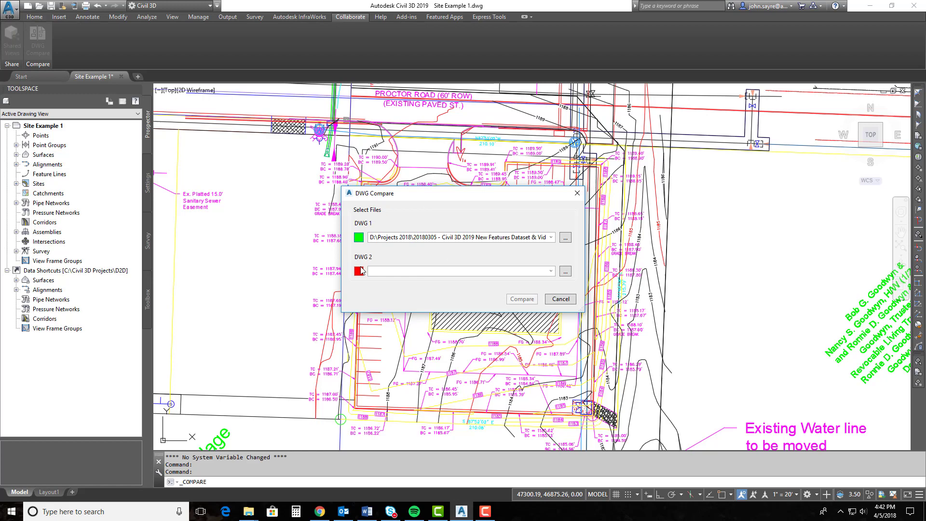
mouse_move(414, 267)
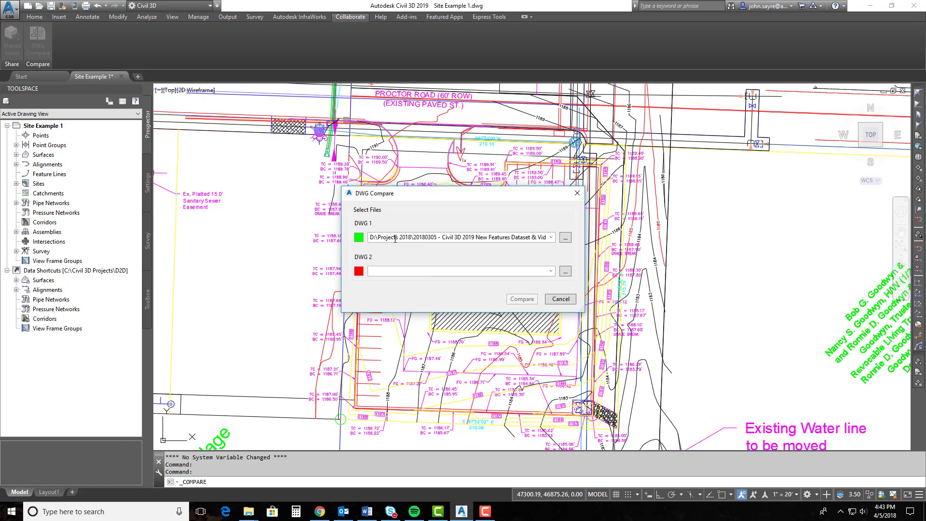
mouse_move(431, 266)
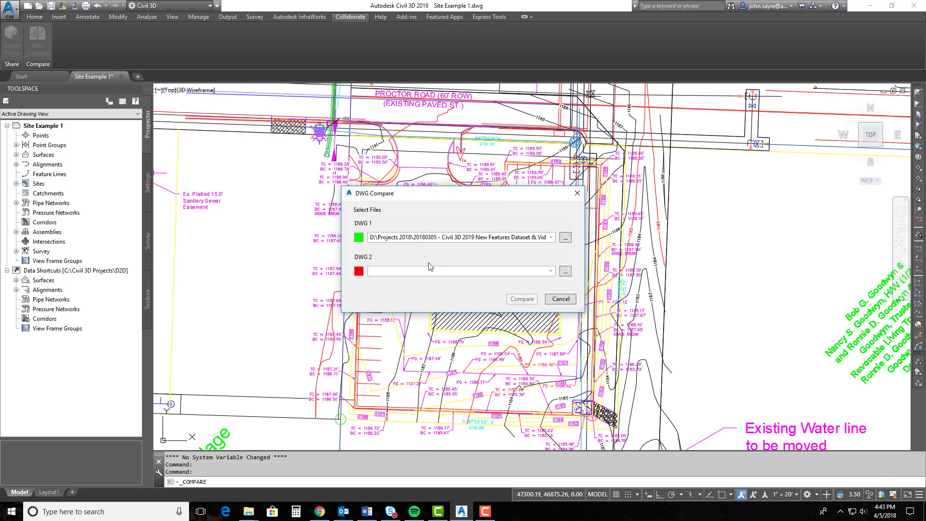
Step: Choose Site Example 2 as the second drawing and run the comparison
click(566, 271)
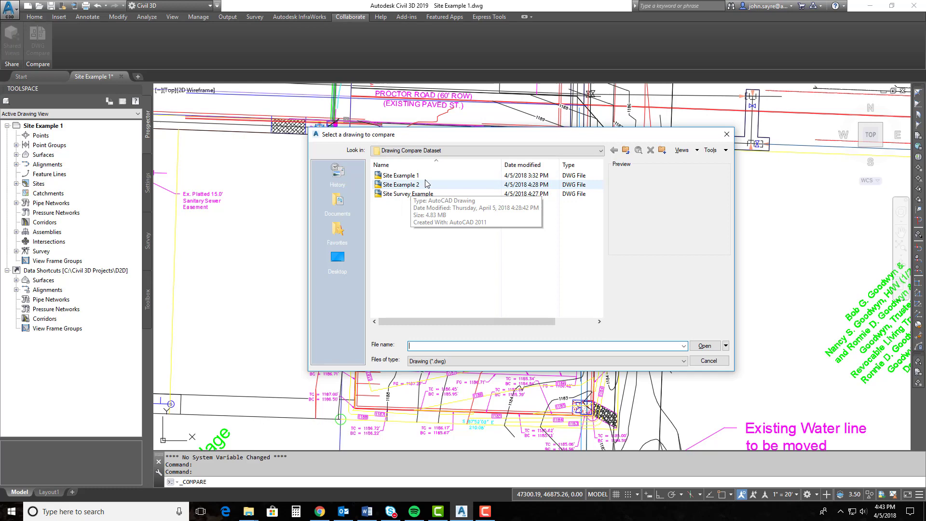
click(402, 184)
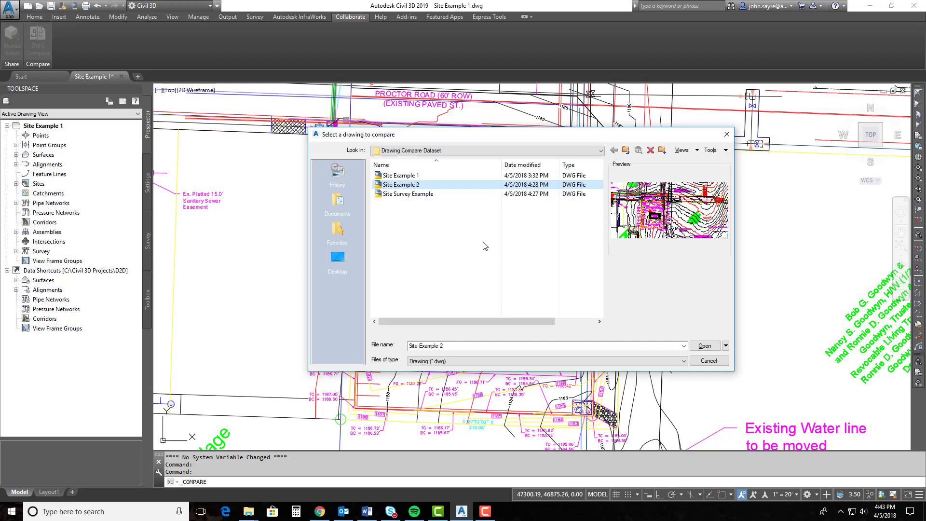
click(703, 345)
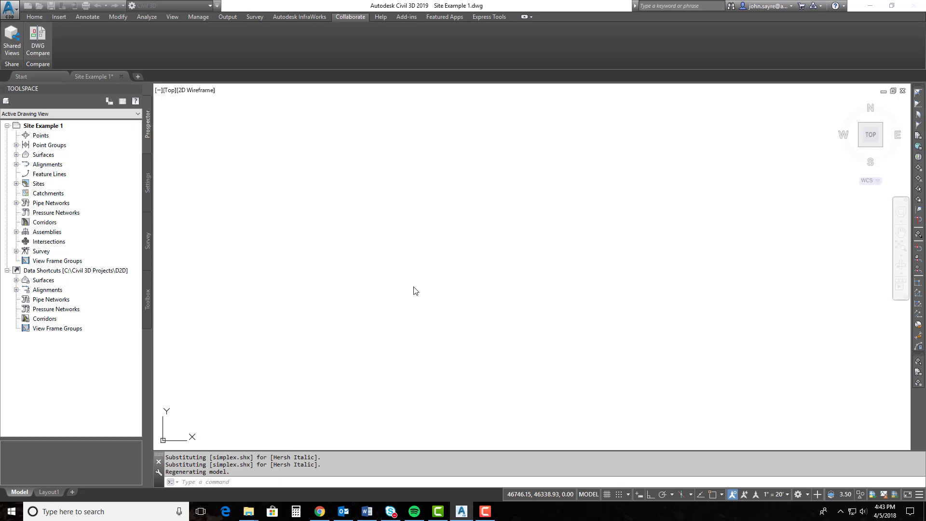
Step: Keep green as the DWG 1 colour for Site Example 1's entities in the comparison
click(37, 47)
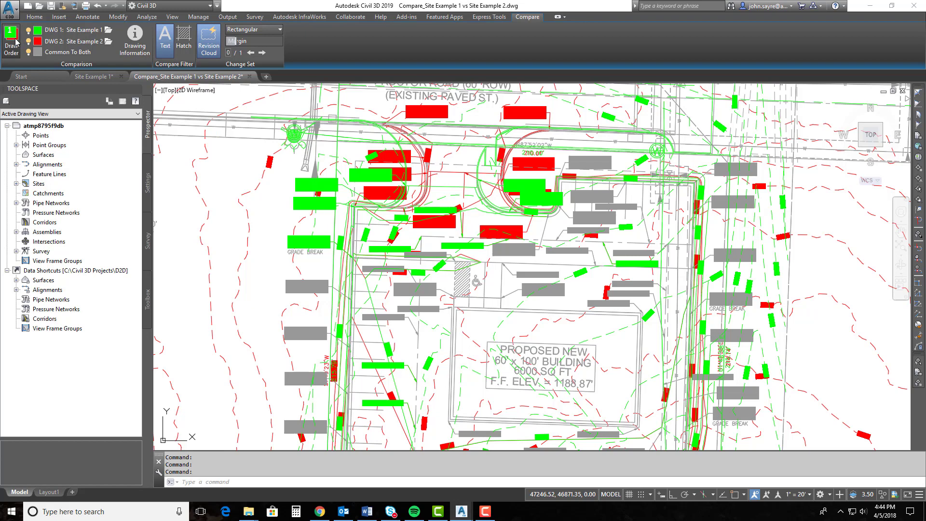
click(10, 44)
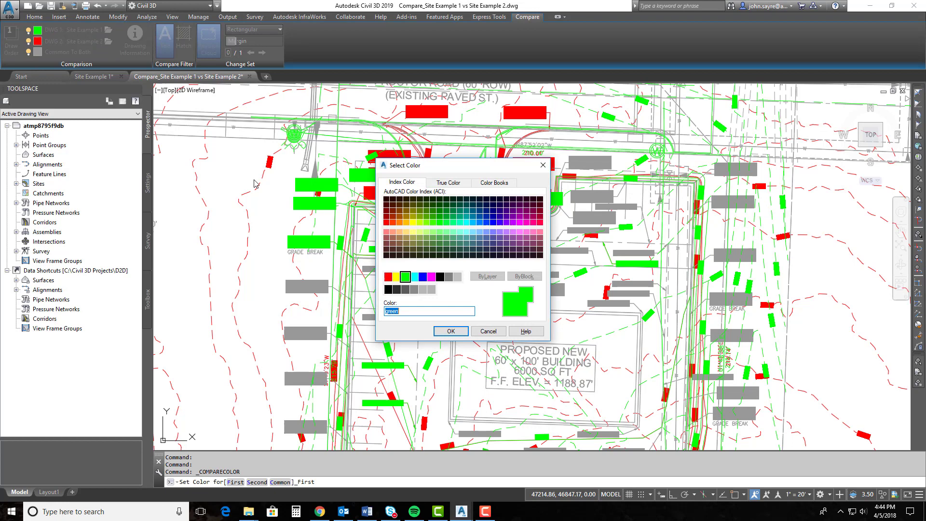
mouse_move(295, 214)
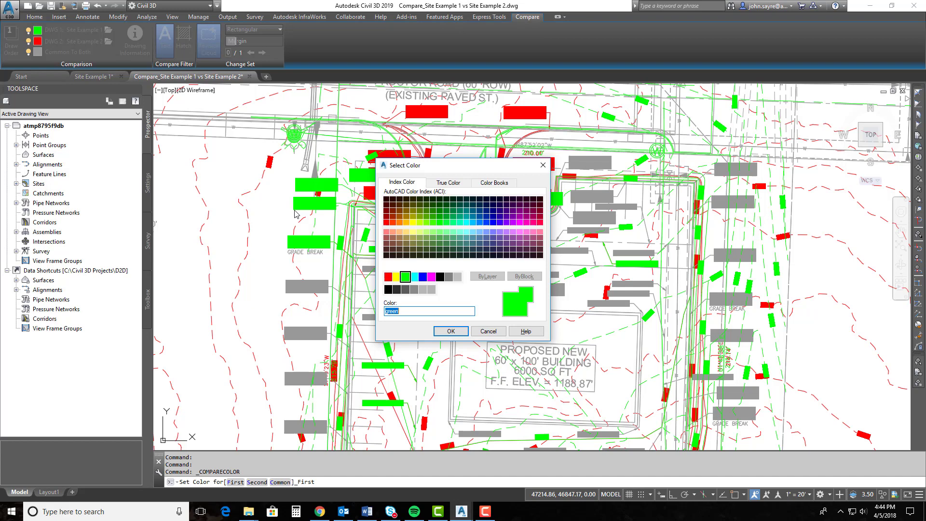
click(450, 331)
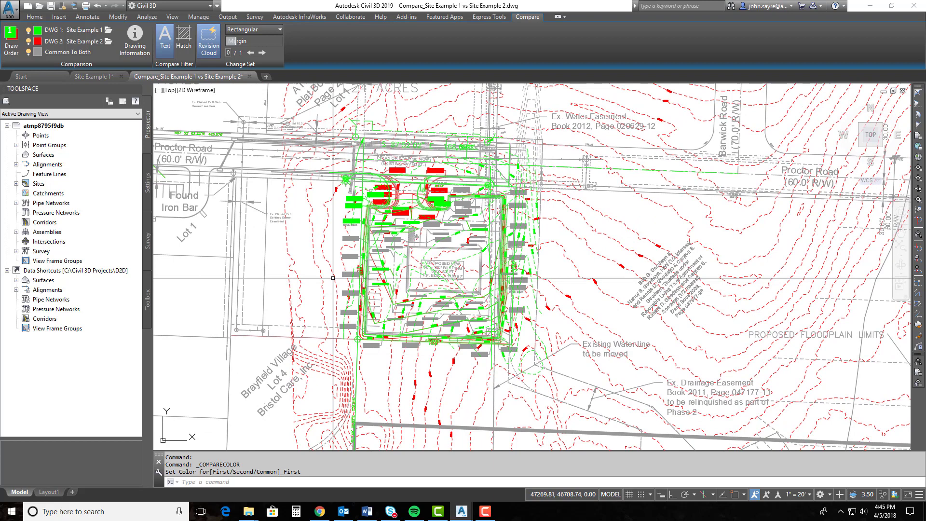
mouse_move(572, 272)
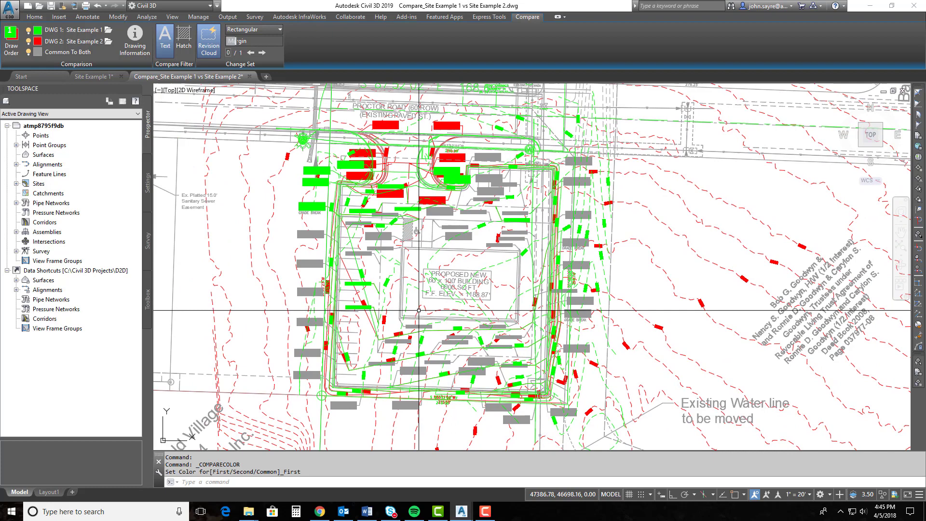
scroll(up, 3)
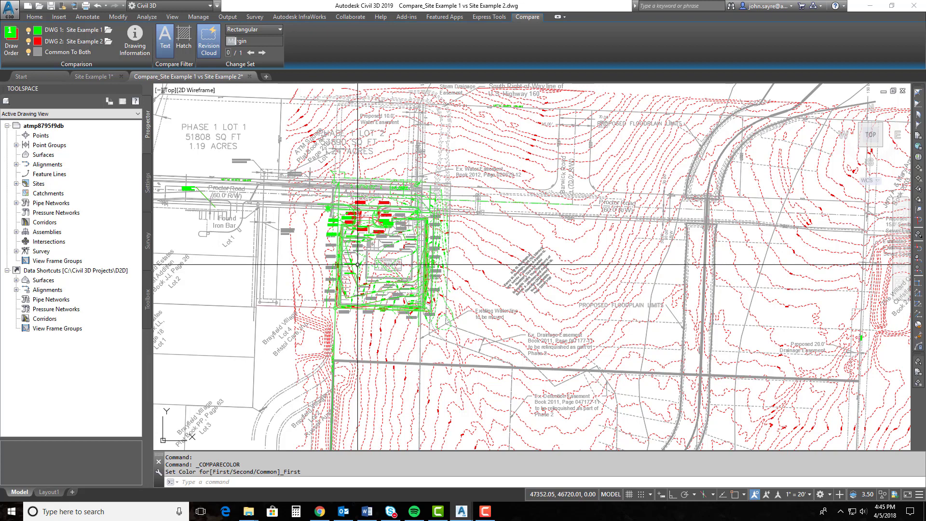
mouse_move(307, 262)
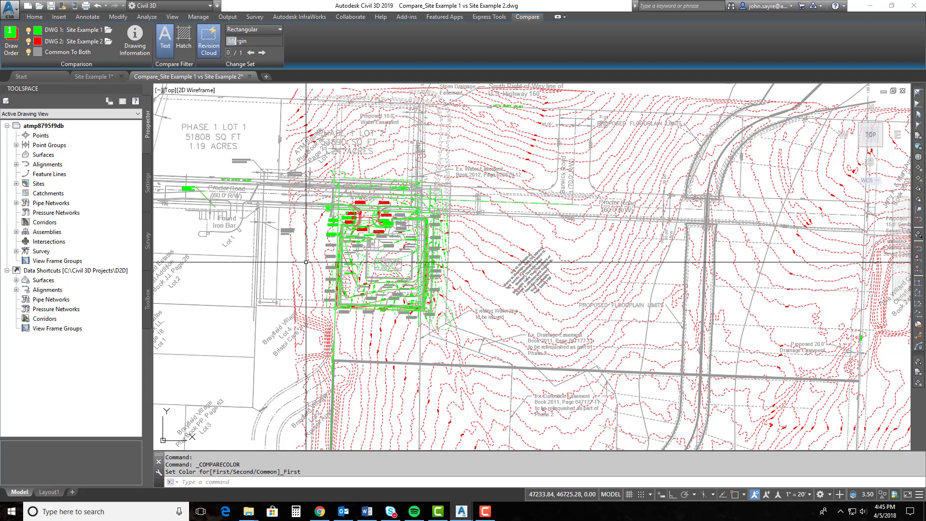
mouse_move(439, 390)
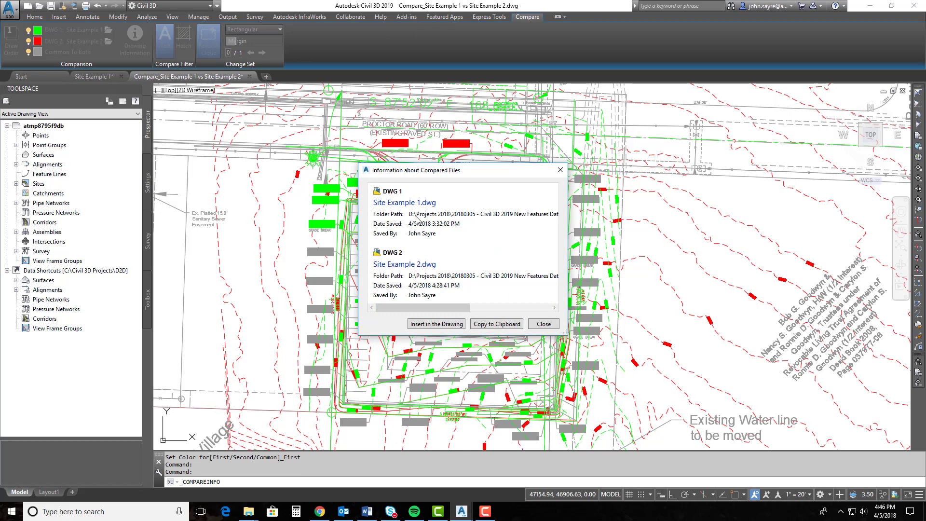
mouse_move(475, 226)
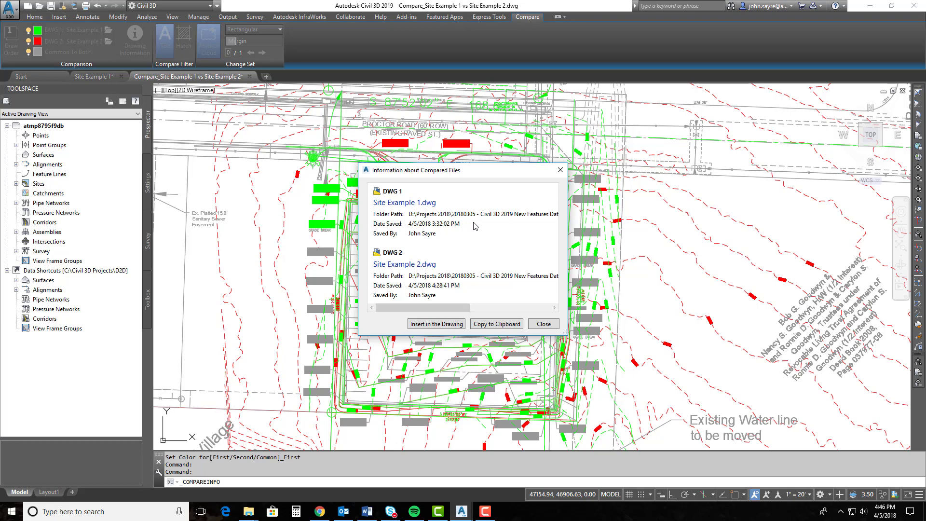
click(436, 324)
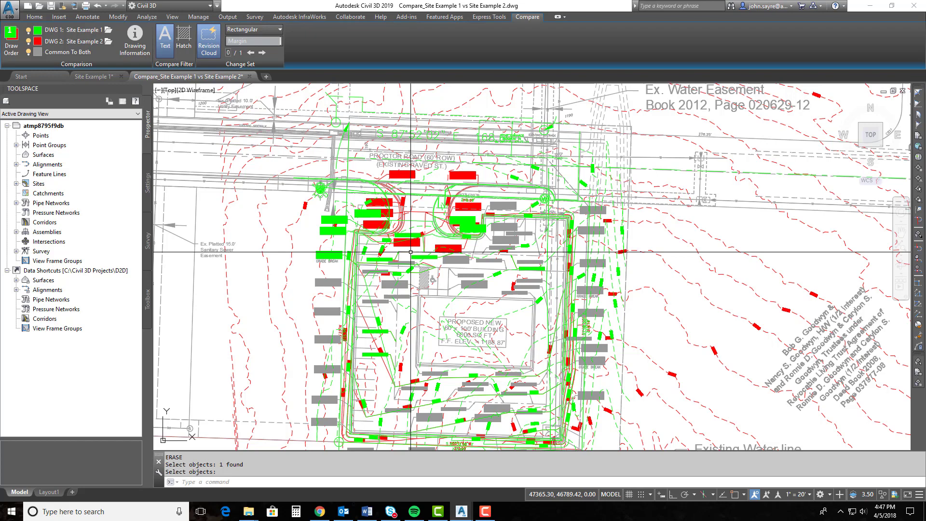
scroll(up, 3)
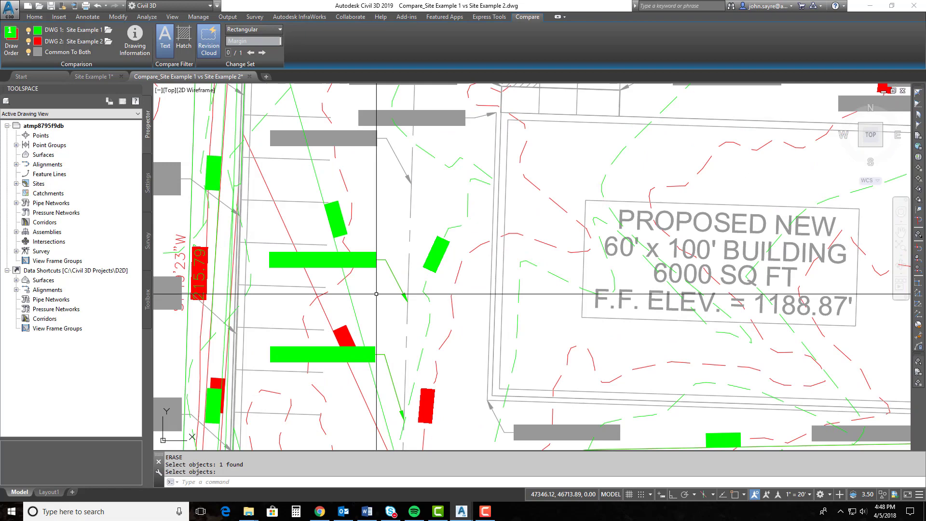
scroll(down, 3)
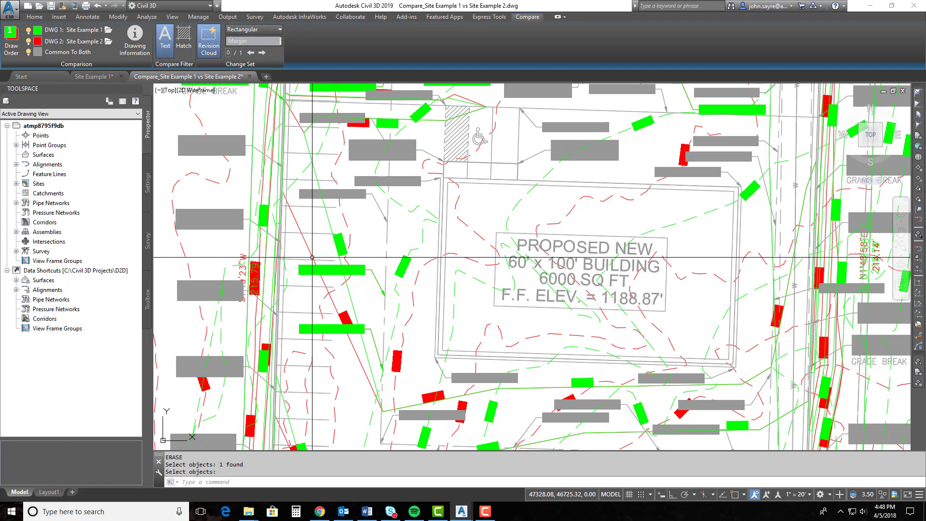